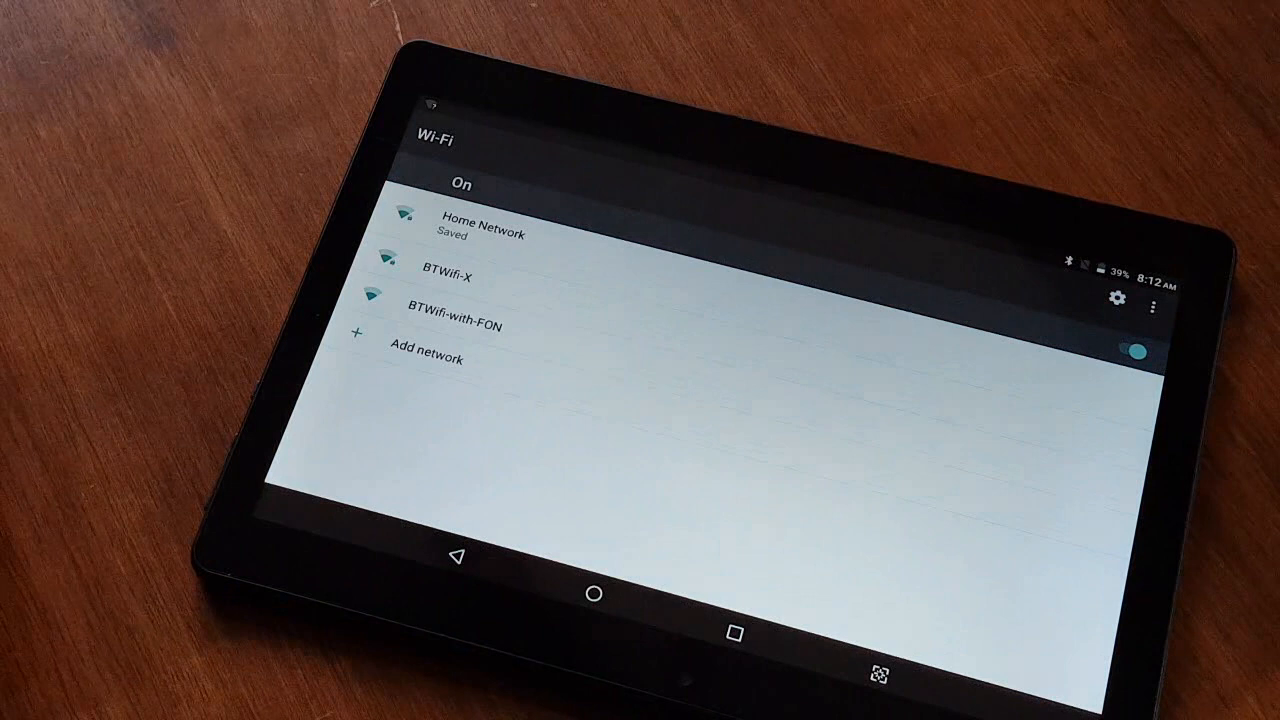
# Connect the tablet to the Home Network Wi-Fi
pyautogui.click(480, 230)
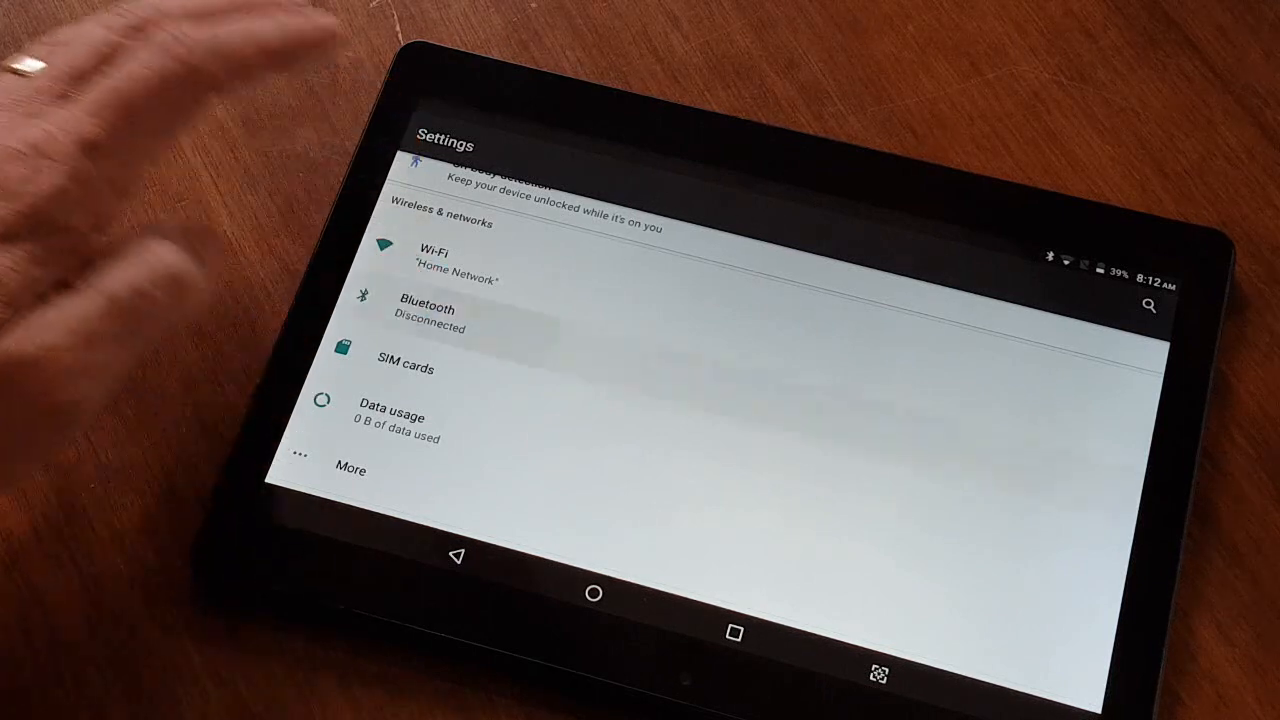
# Check Data usage and the More wireless options, then scroll down toward Display
pyautogui.click(425, 309)
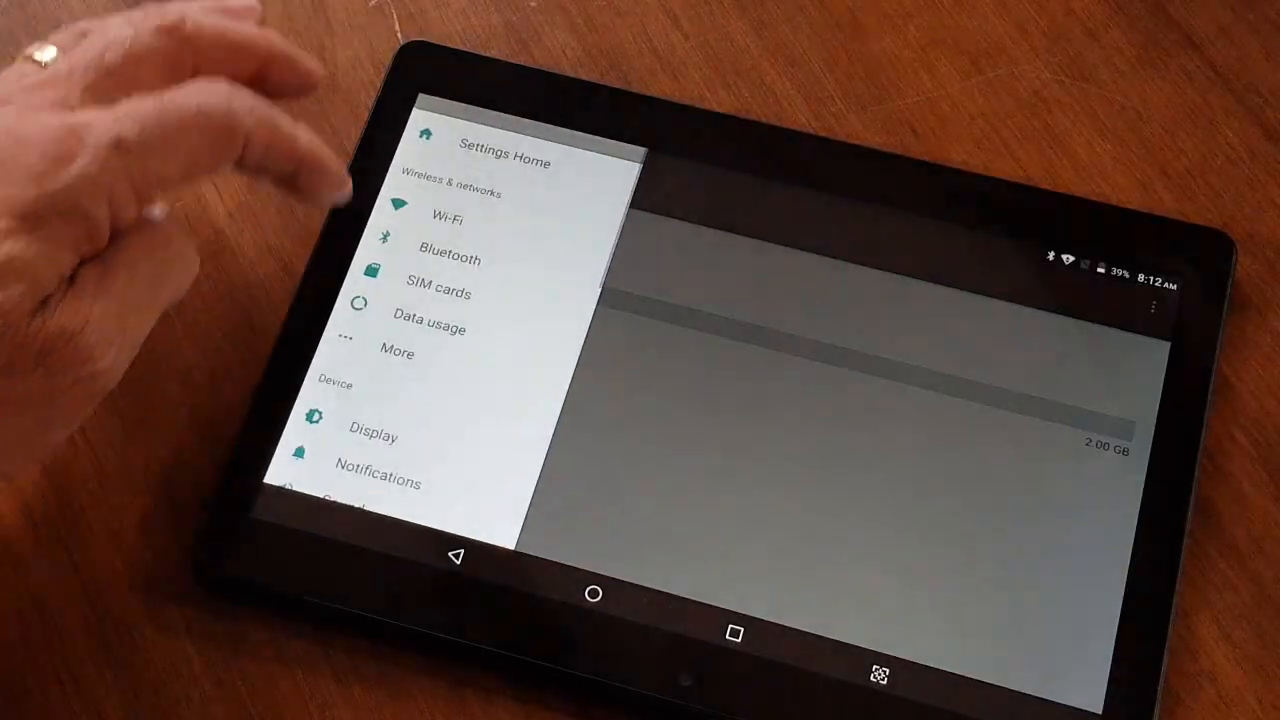
pyautogui.click(430, 327)
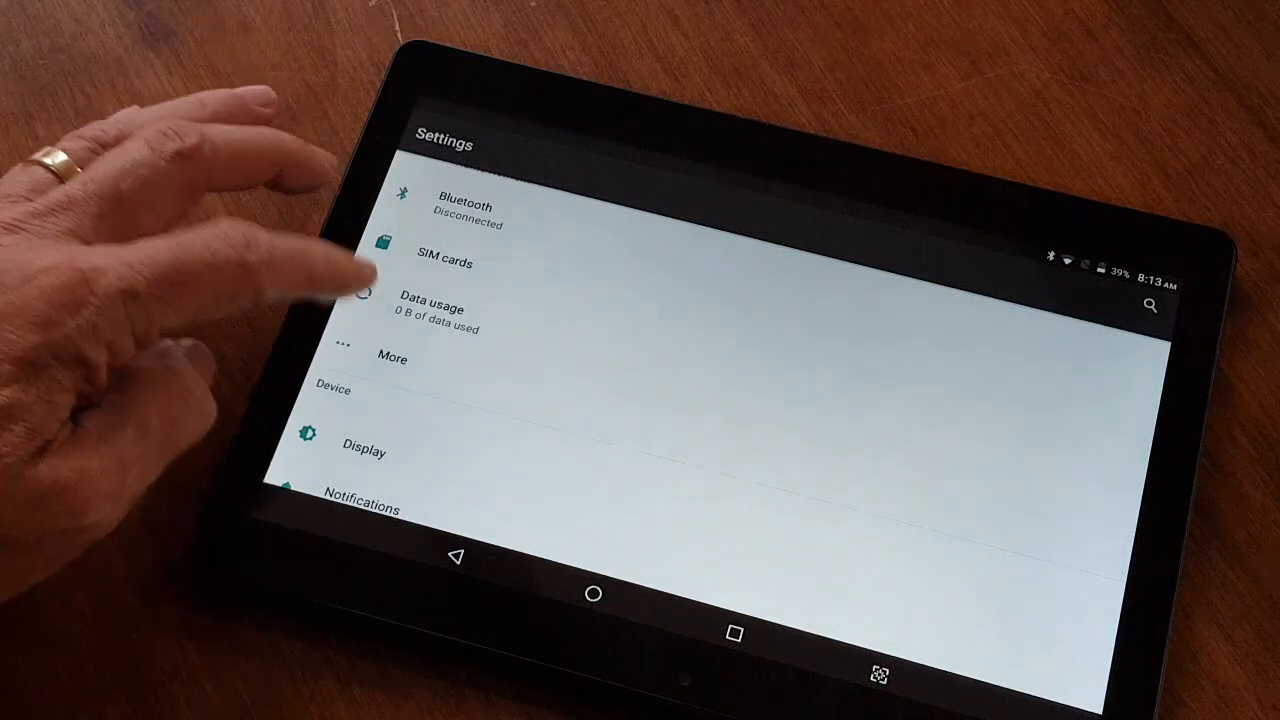
pyautogui.click(392, 358)
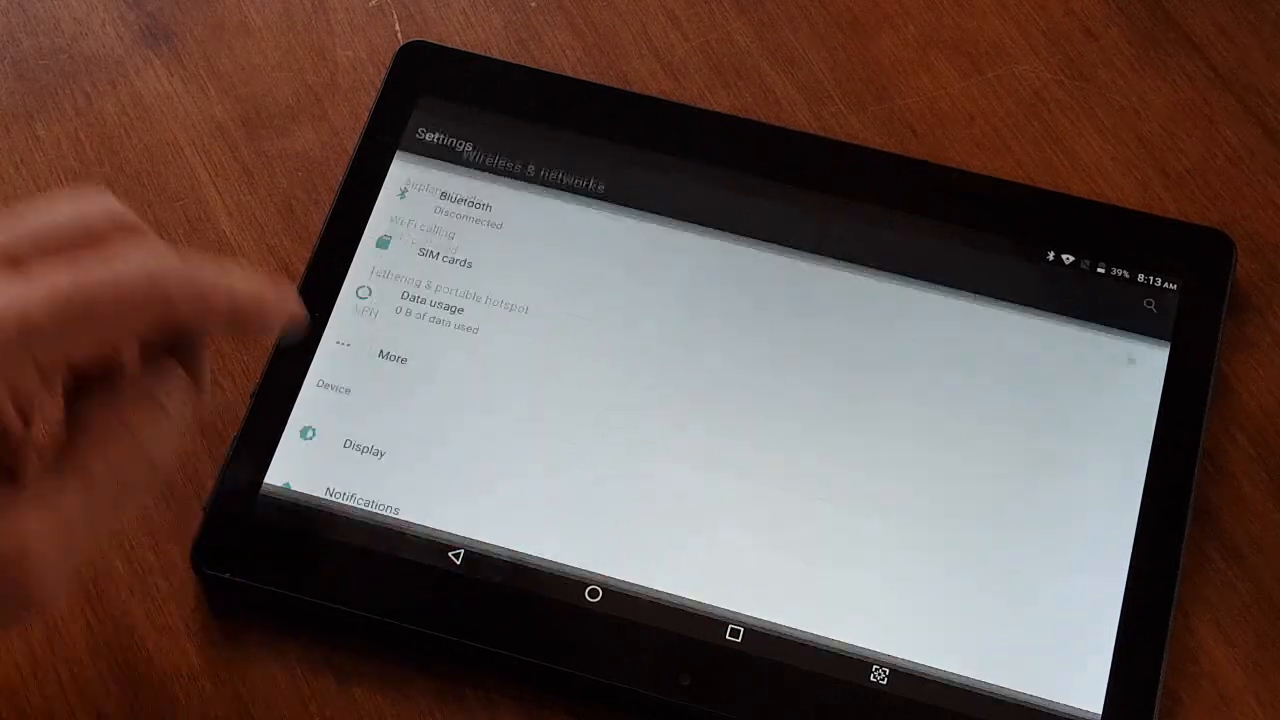
pyautogui.scroll(-3)
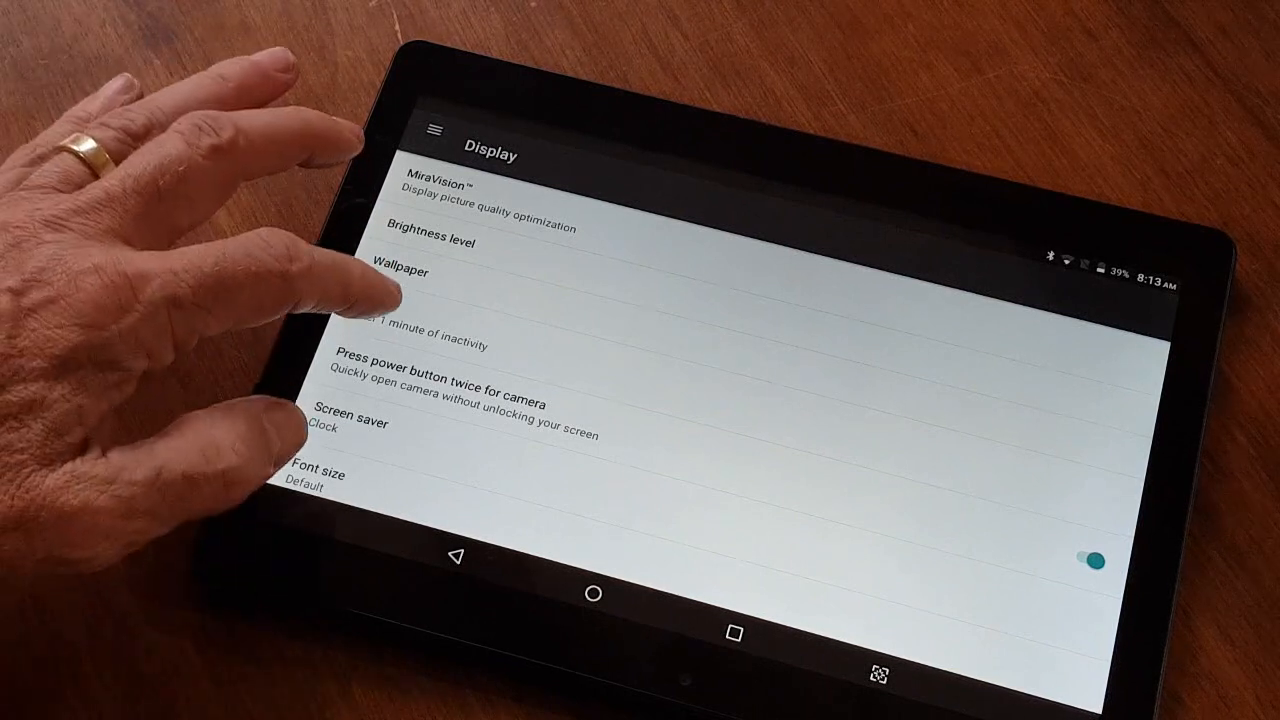
# Scroll through the Device section of Settings, then return to the home screen
pyautogui.click(400, 330)
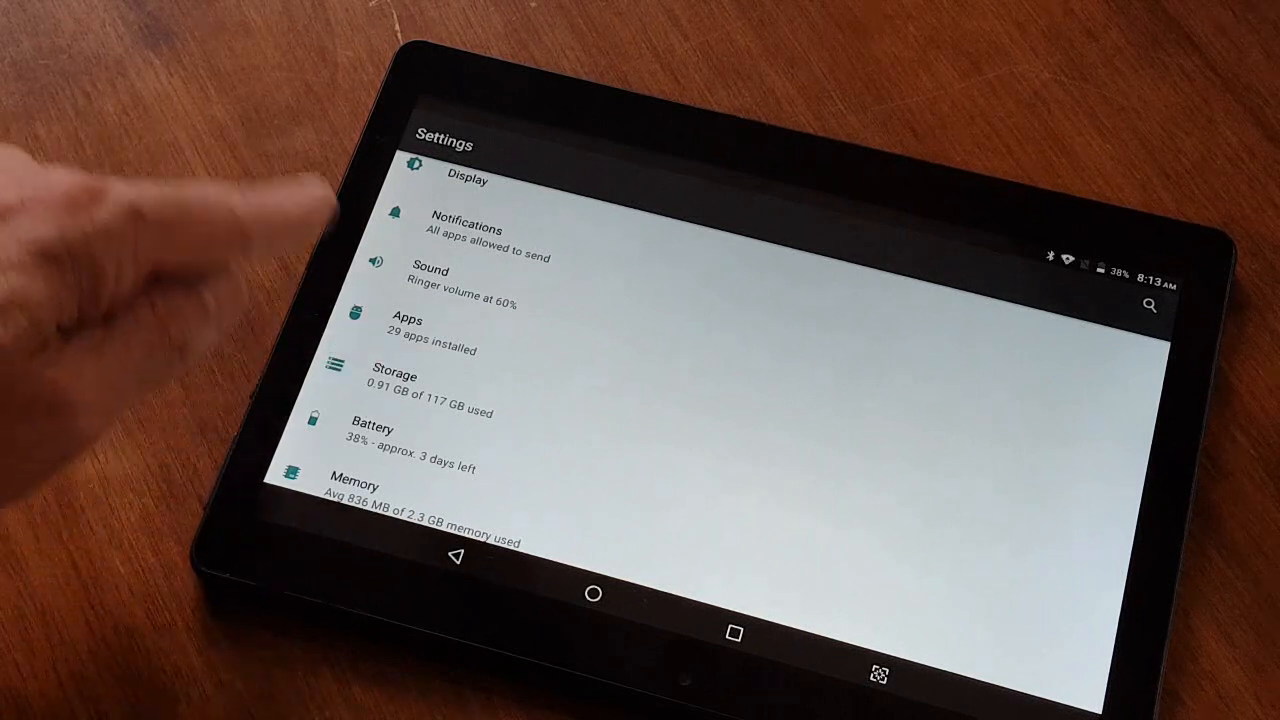
pyautogui.scroll(-3)
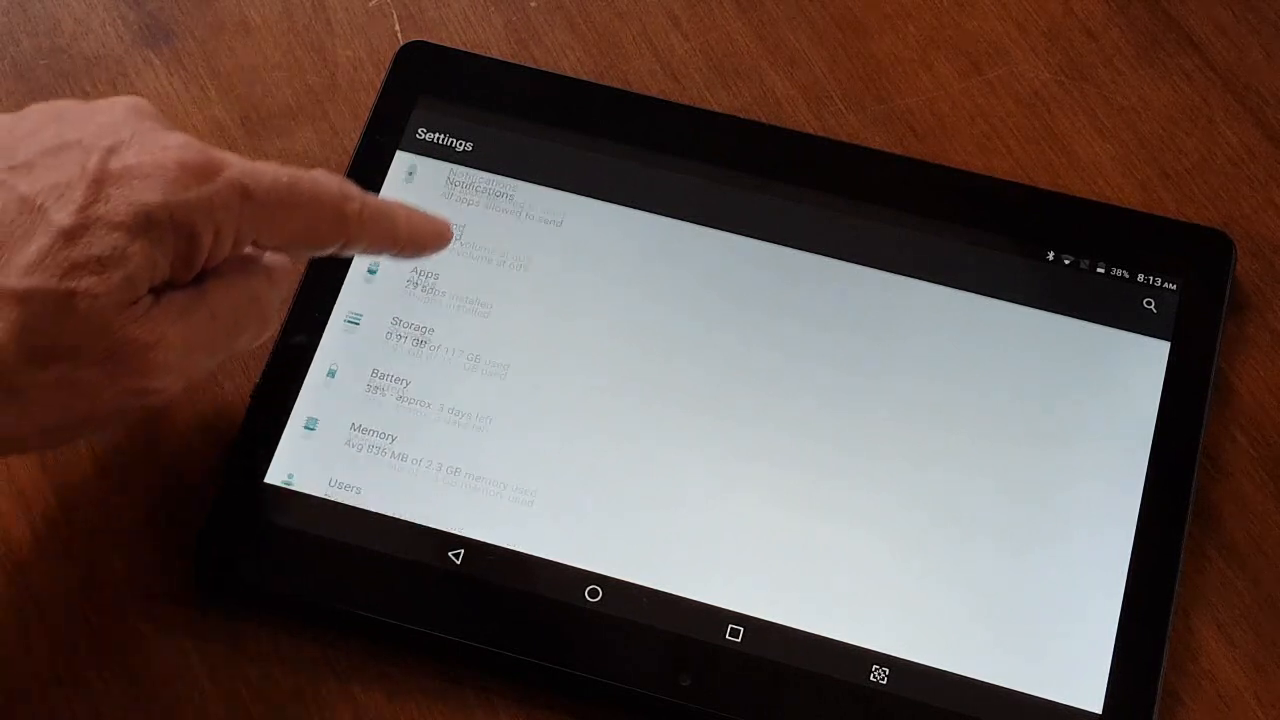
pyautogui.scroll(-3)
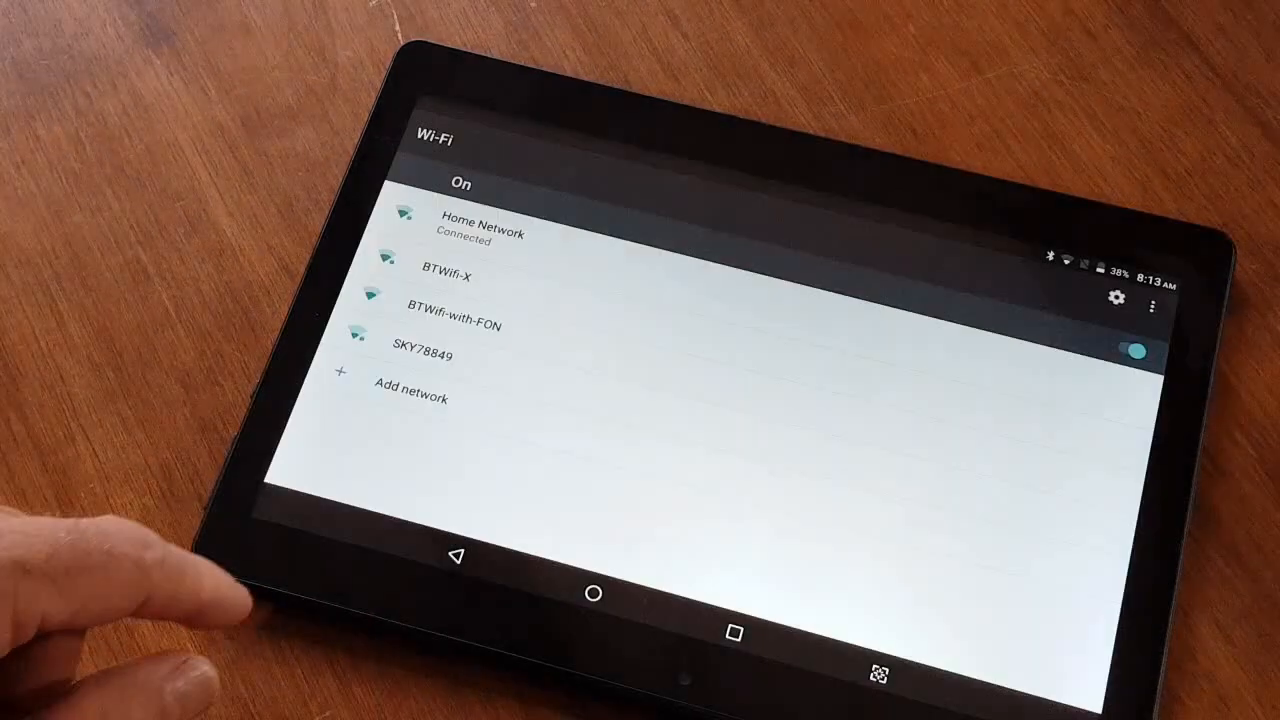
pyautogui.click(588, 593)
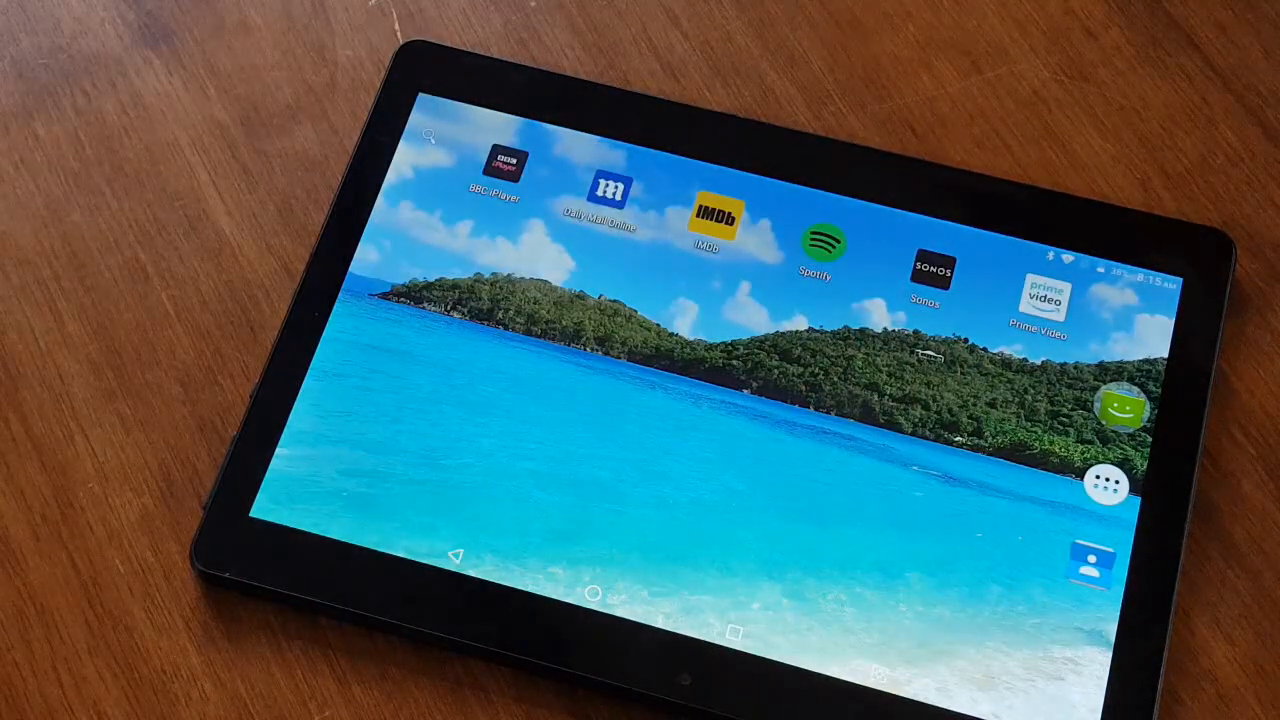
# Launch Prime Video, scroll its Home page and select a Prime Originals title
pyautogui.click(1043, 298)
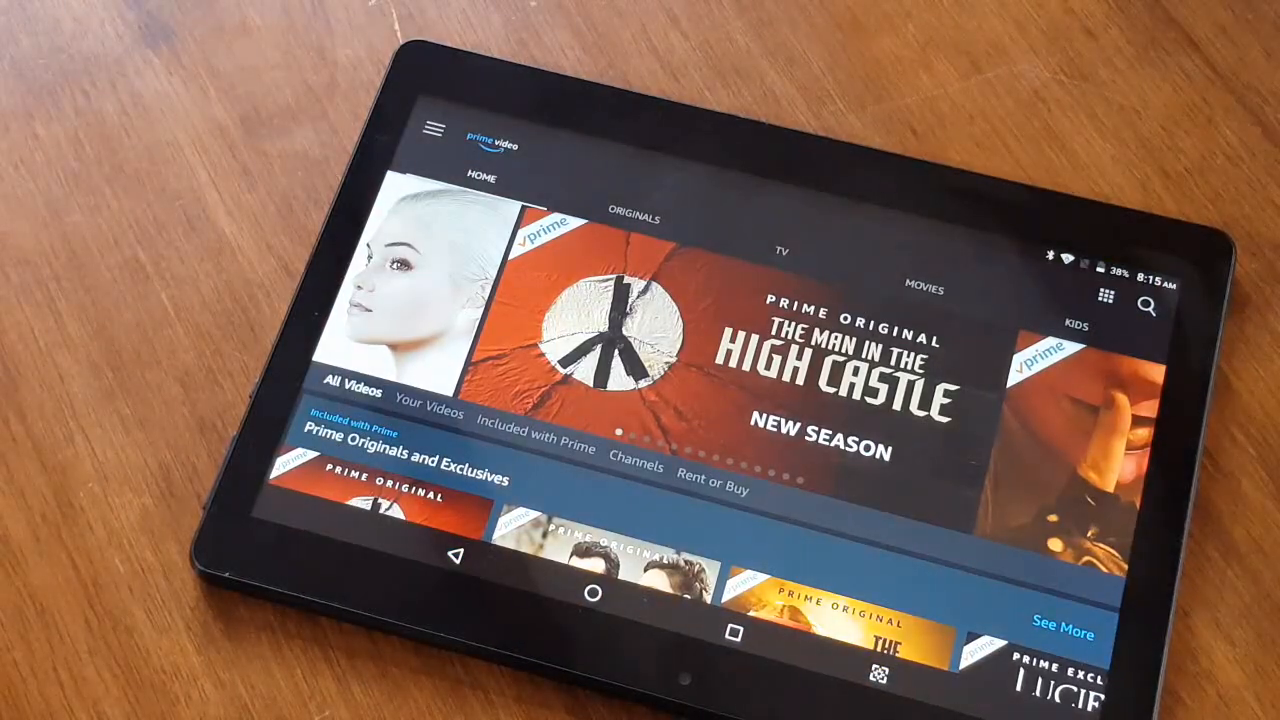
pyautogui.scroll(-3)
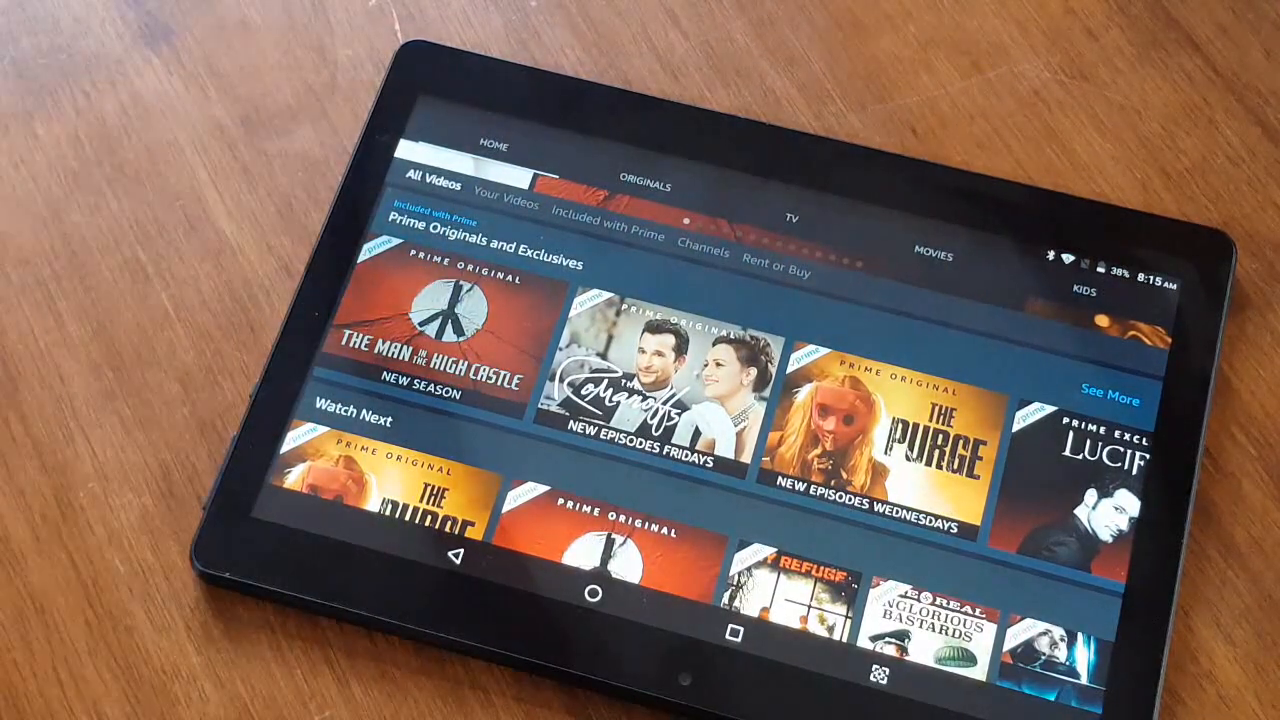
pyautogui.click(440, 350)
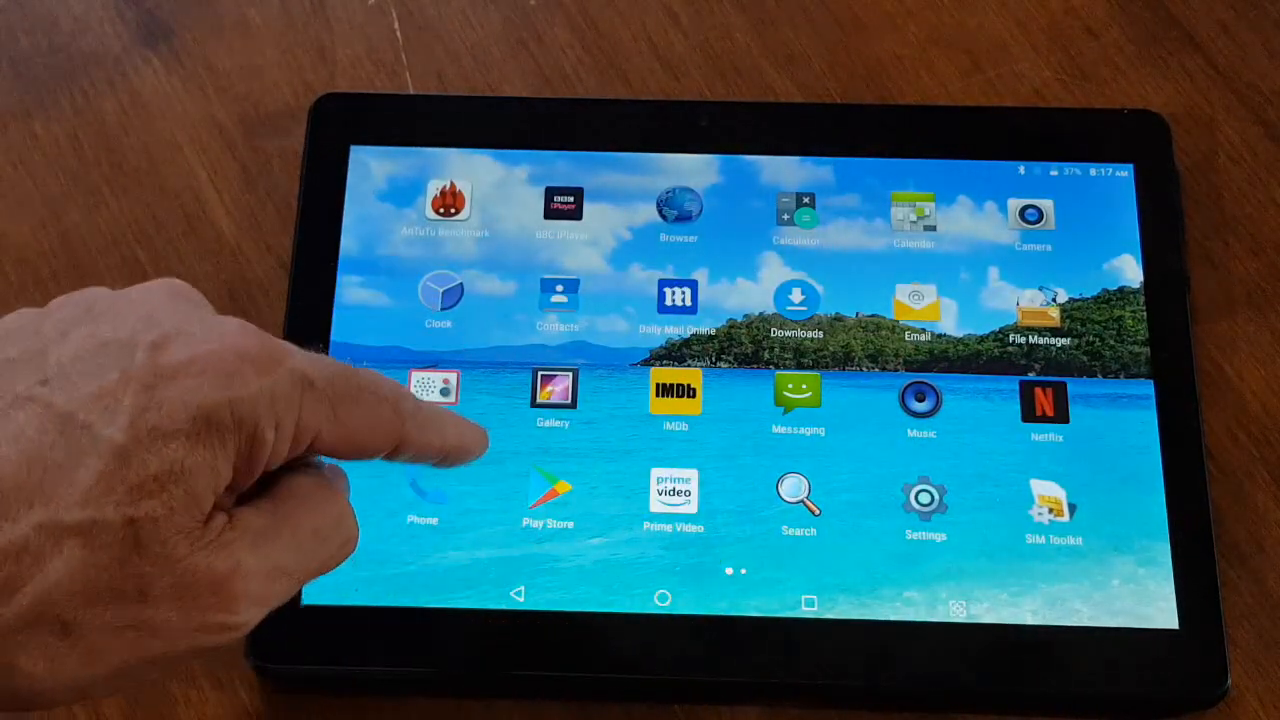
# Launch Gallery from the app drawer and view its Camera album
pyautogui.click(552, 390)
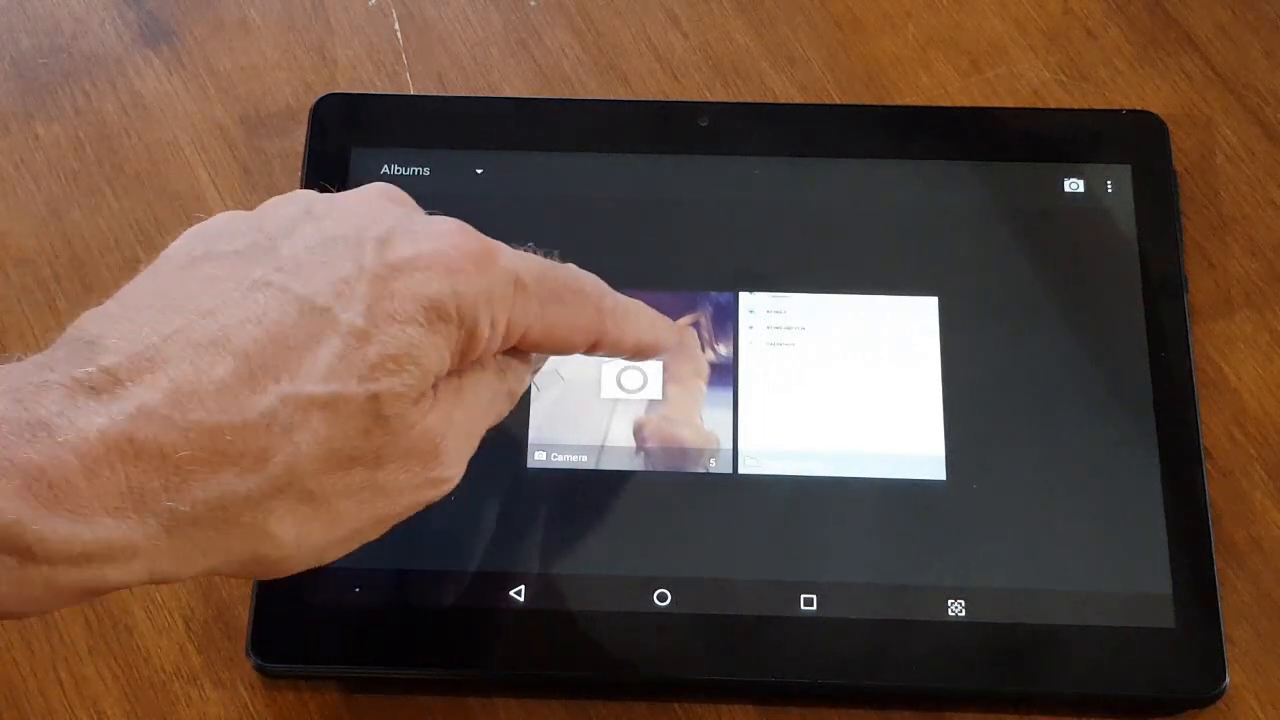
pyautogui.click(627, 390)
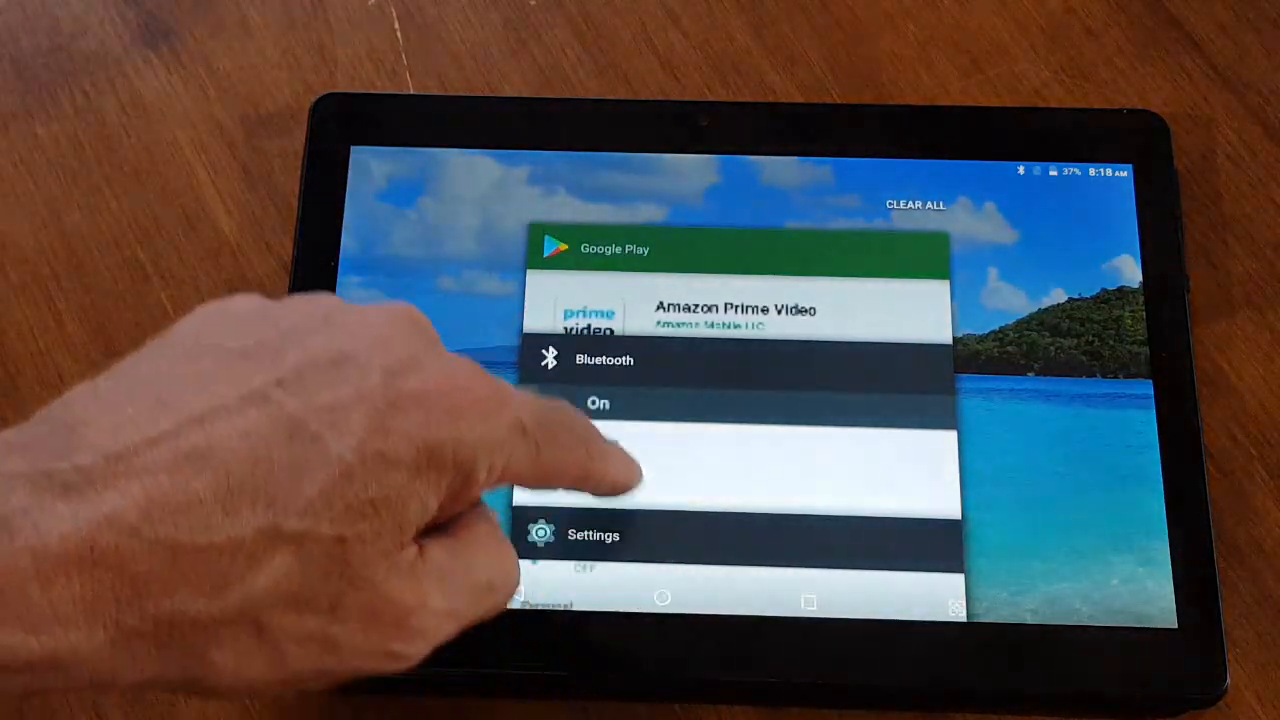
# Return to the Play Store Prime Video listing, scroll to Rate this app, then go Home
pyautogui.click(735, 315)
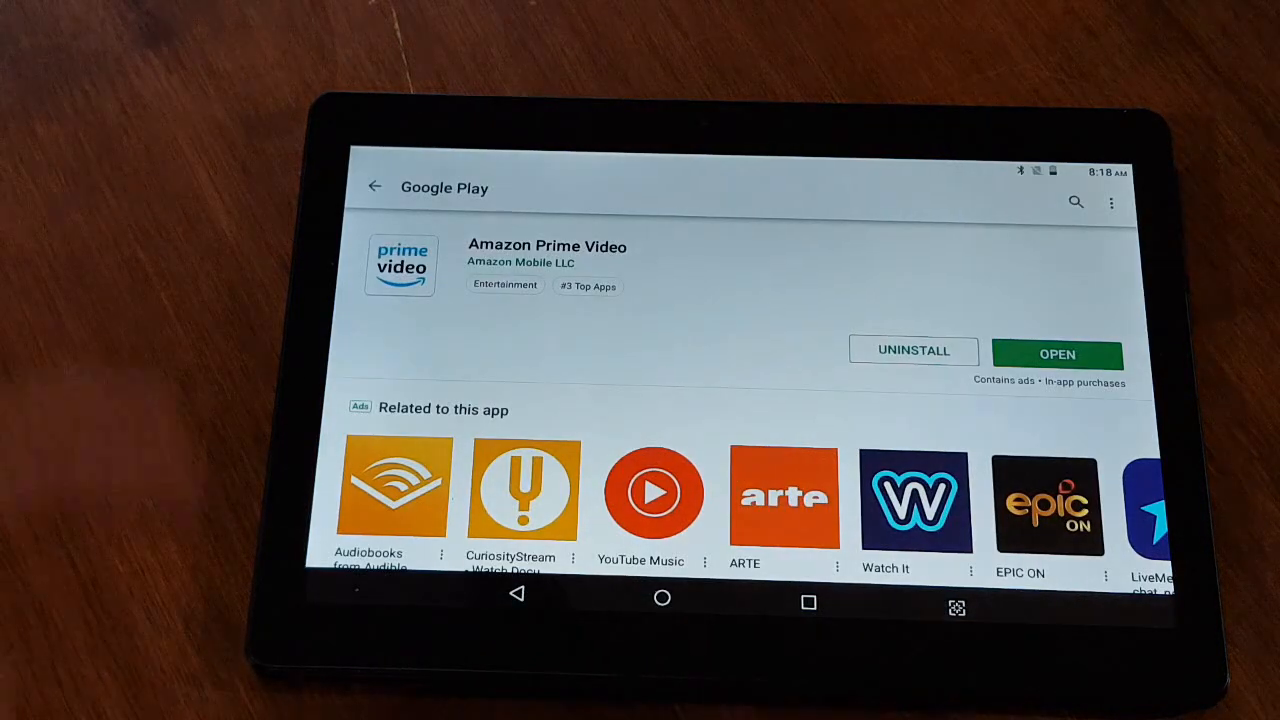
pyautogui.scroll(-3)
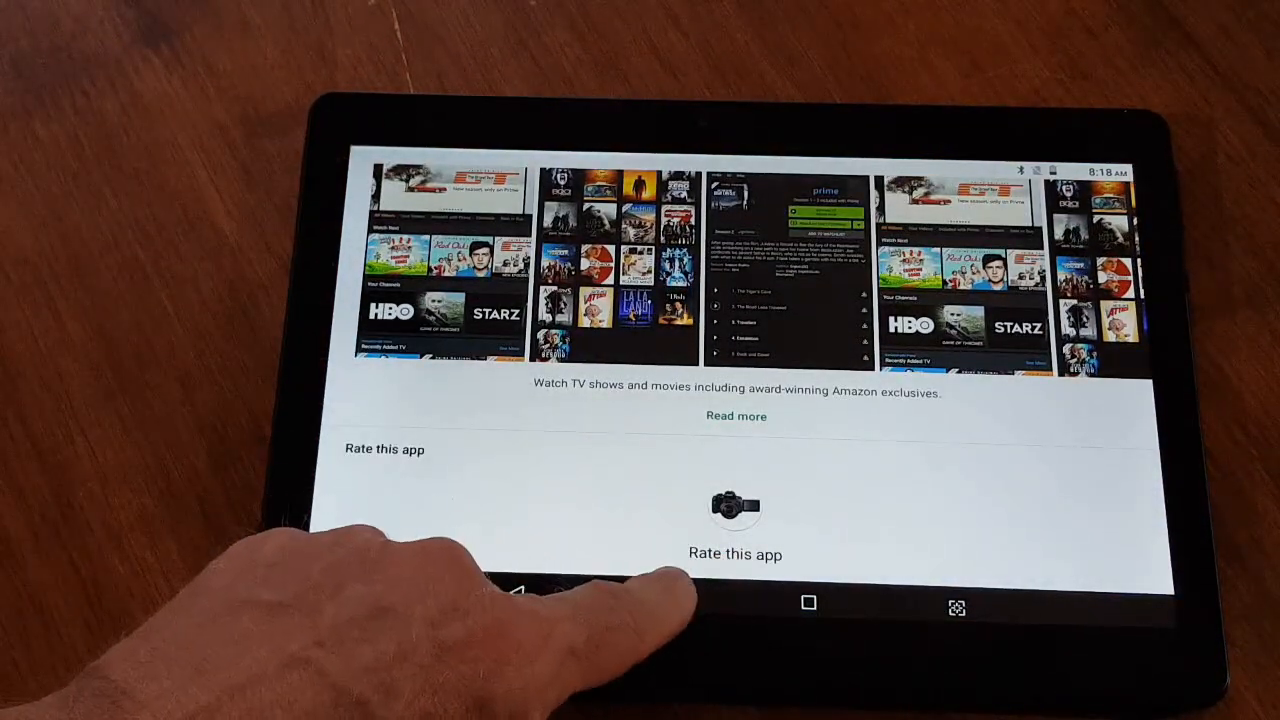
pyautogui.click(807, 601)
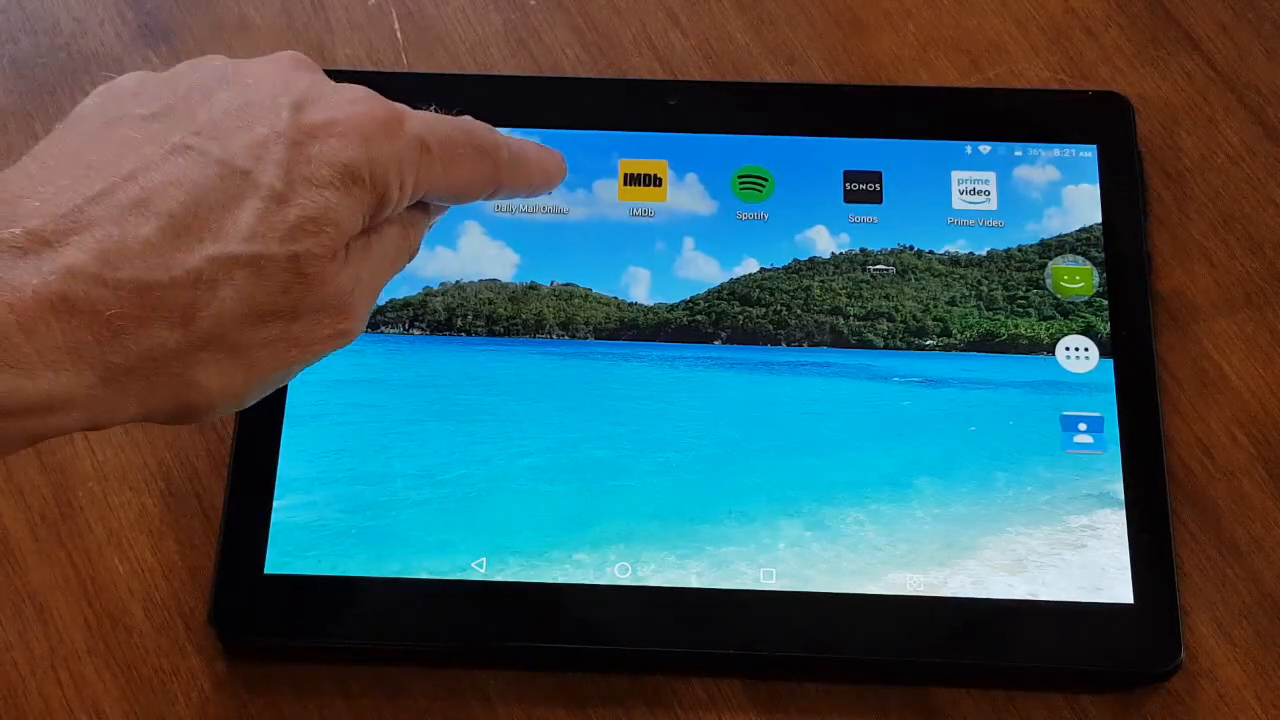
# Launch Daily Mail Online, view US Home, switch back to UK Home and scroll the headlines
pyautogui.click(530, 185)
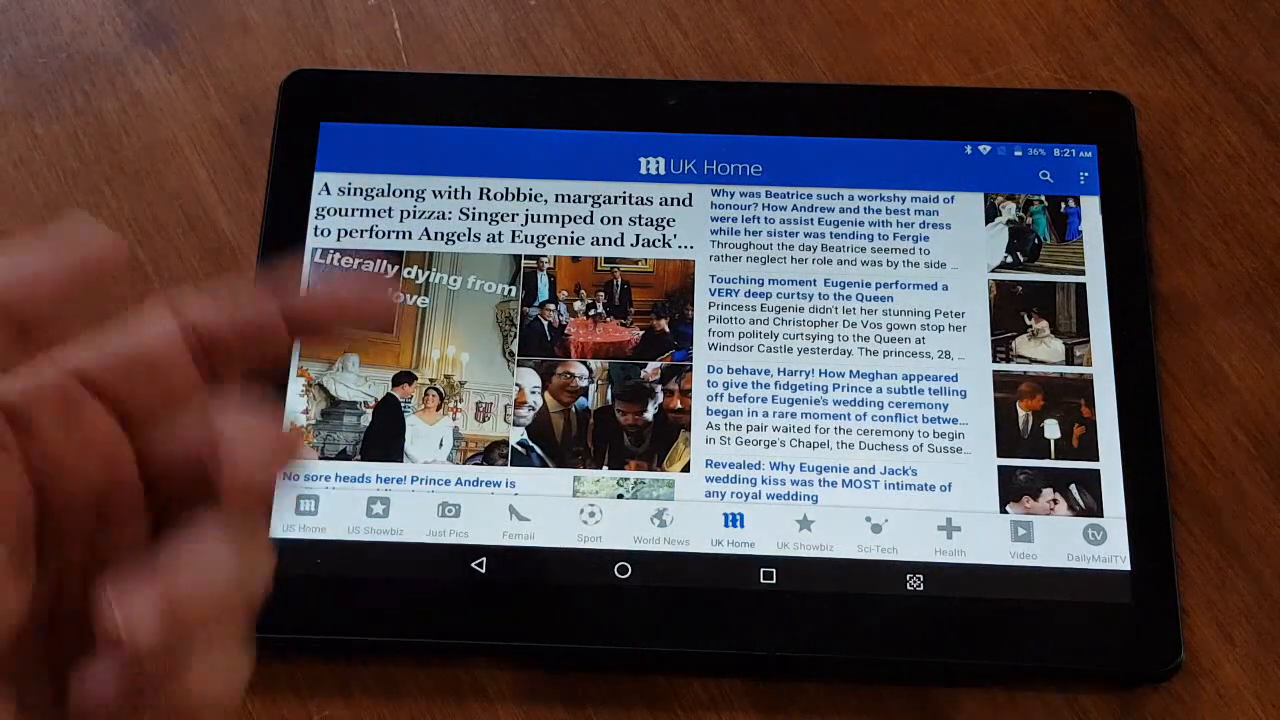
pyautogui.click(306, 525)
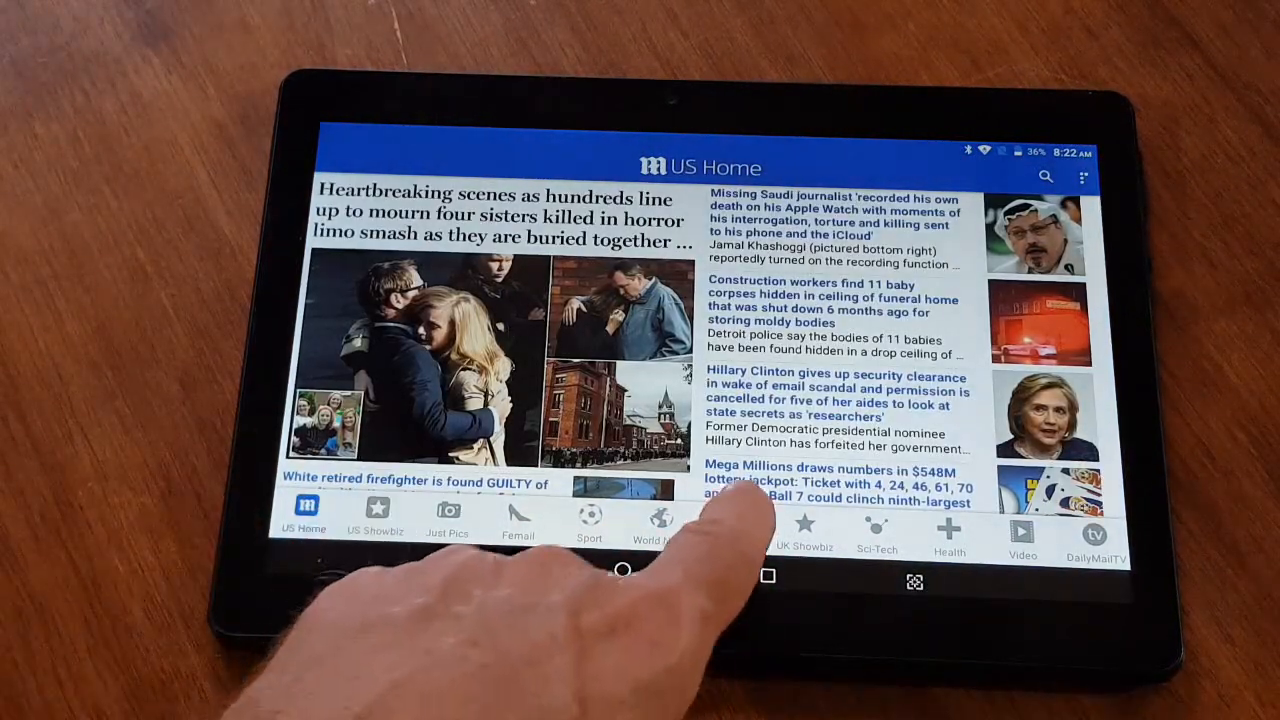
pyautogui.click(732, 525)
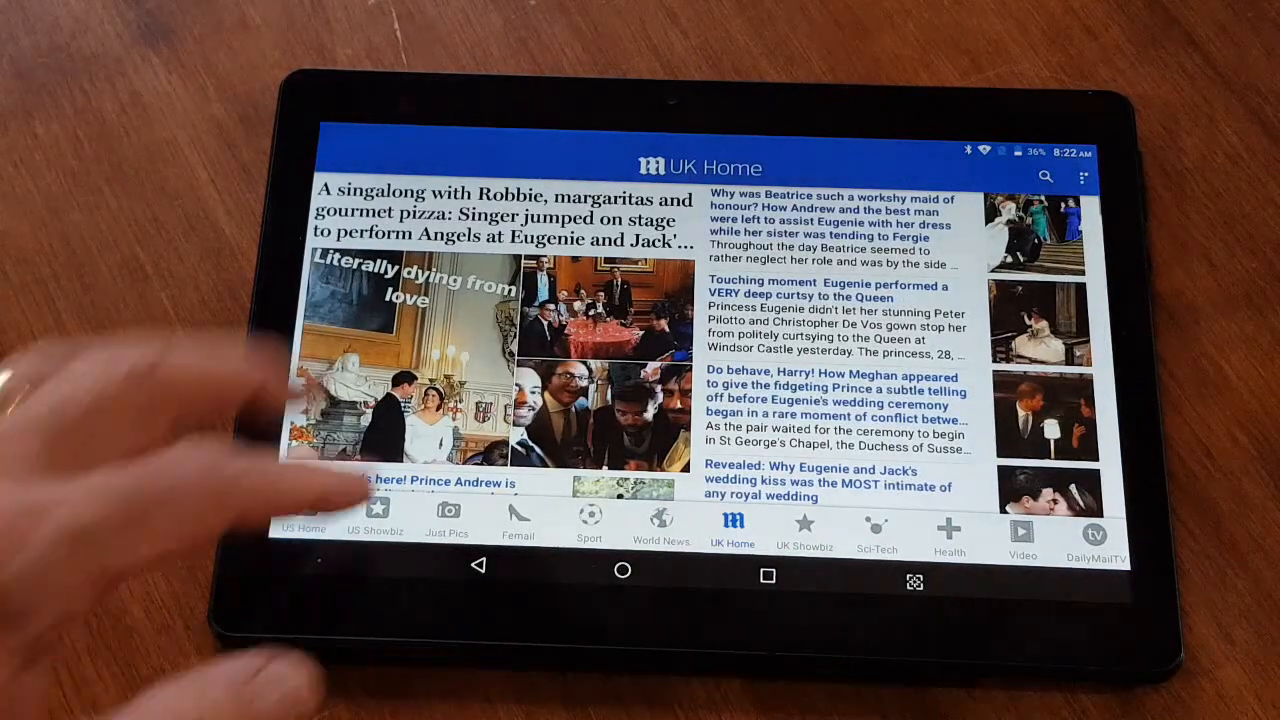
pyautogui.scroll(-3)
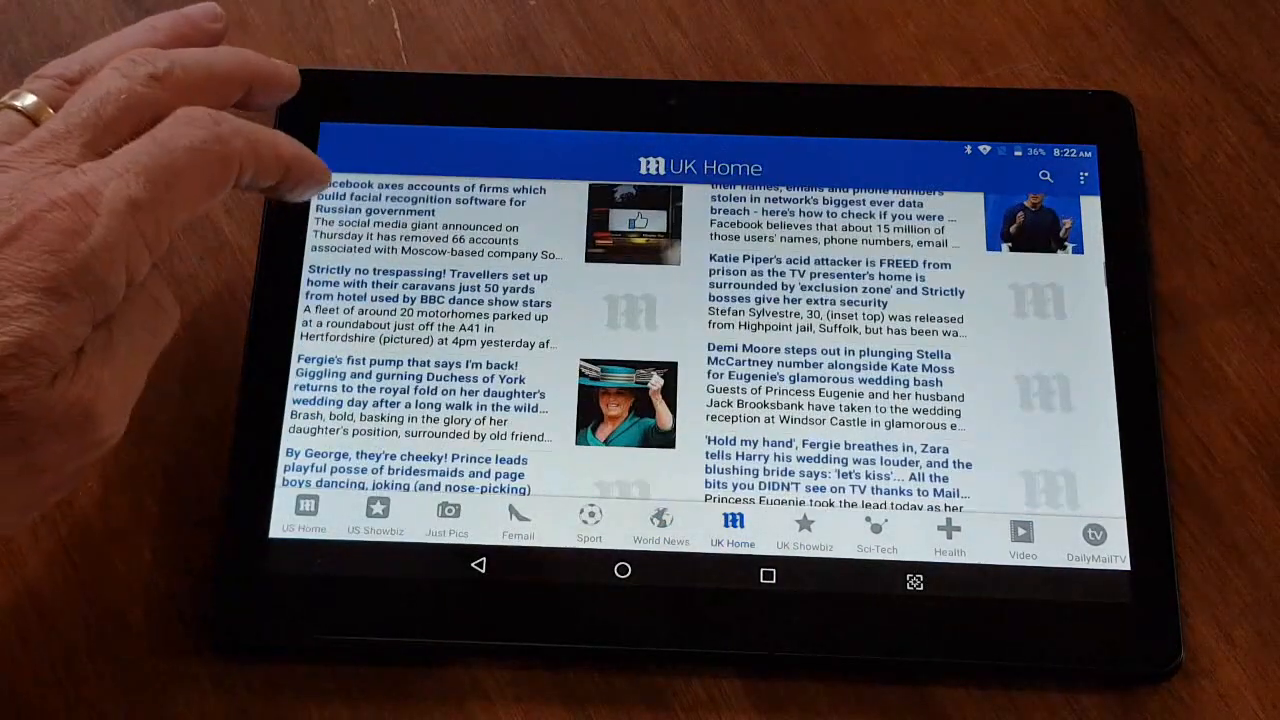